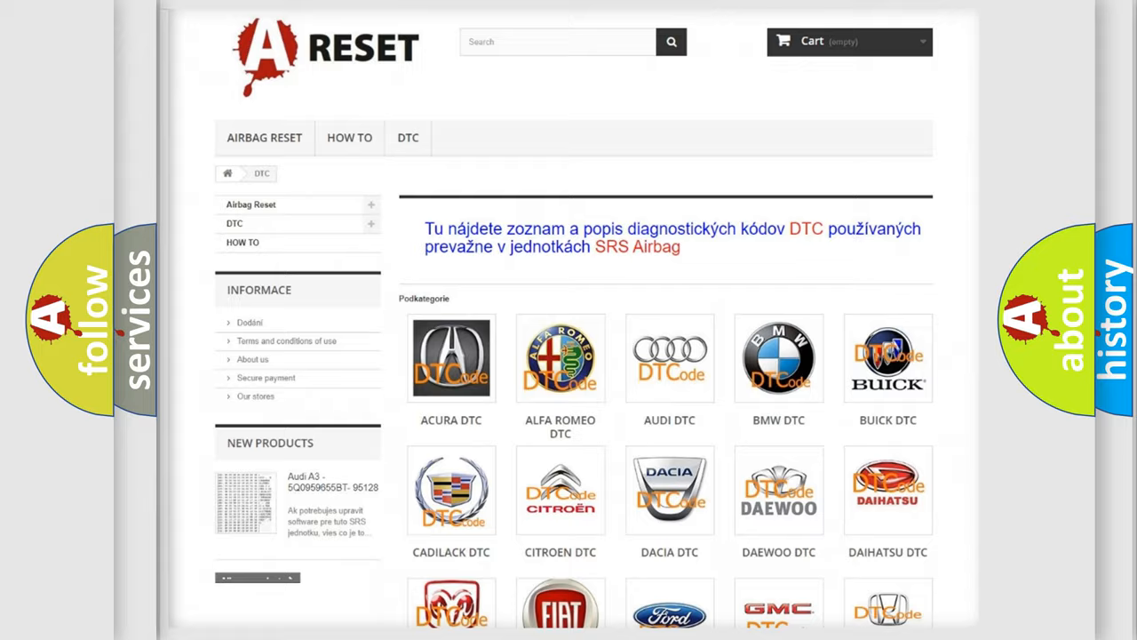
Choose GMC on the DTC brands page and browse its subcategory B-code list
scroll("down", 3)
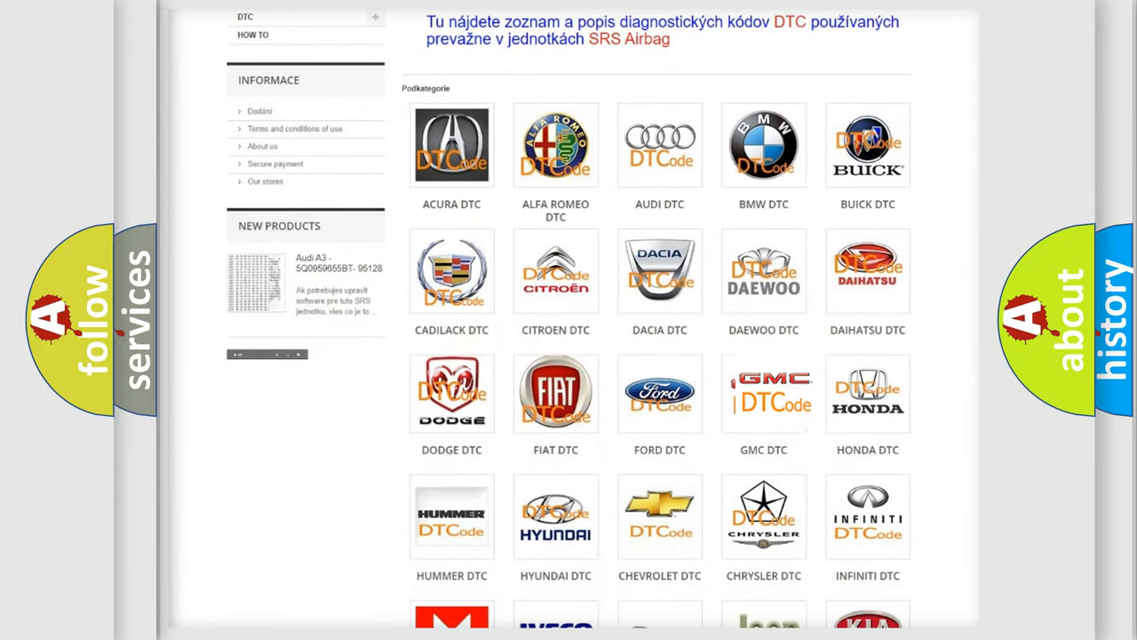
left_click(764, 393)
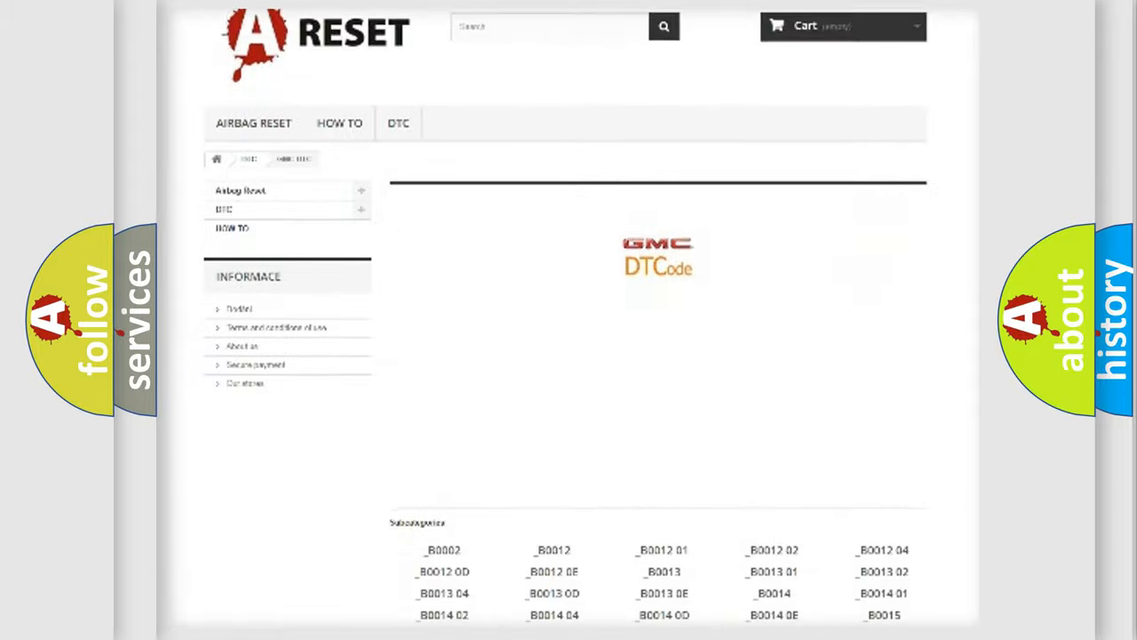
scroll("down", 3)
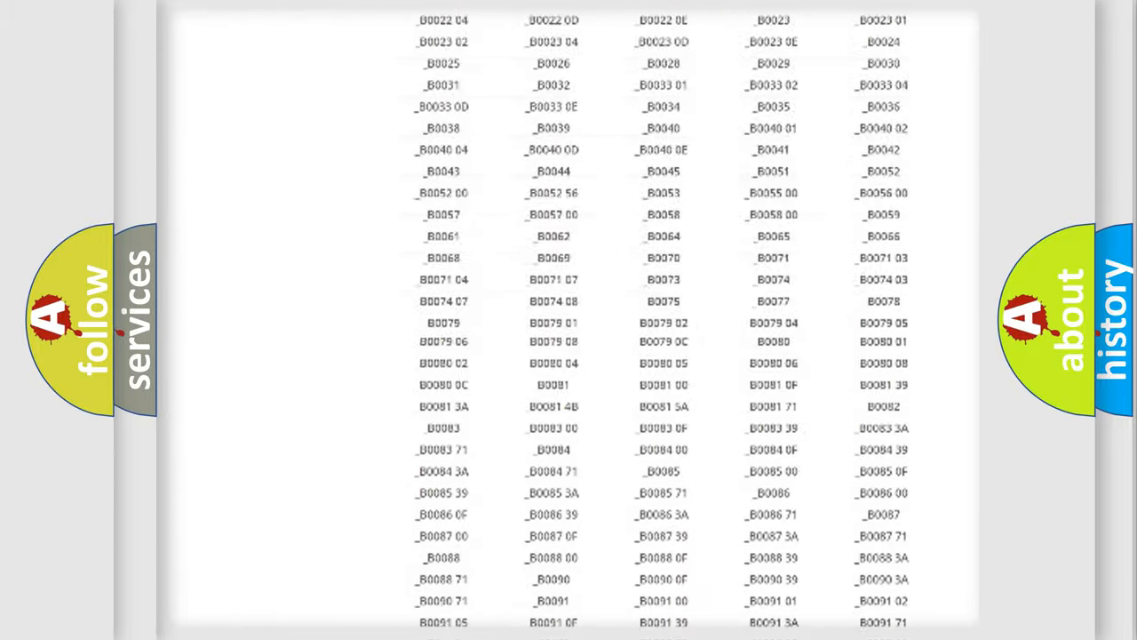
scroll("up", 3)
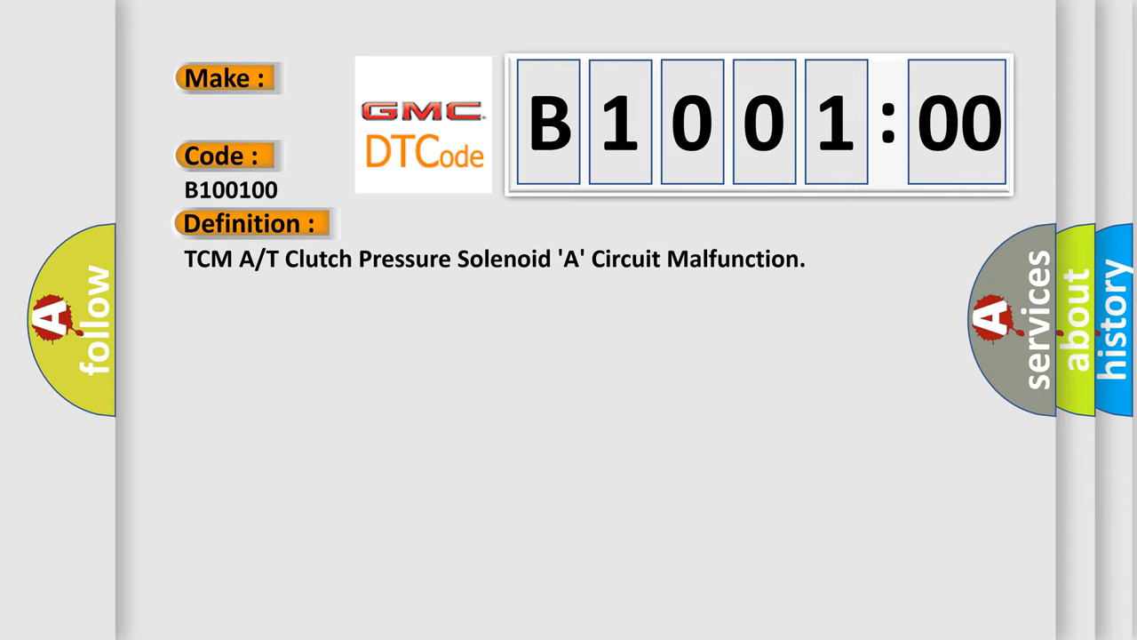
Reveal the B100100 definition, then its description and cause paragraph on the slide
left_click(461, 224)
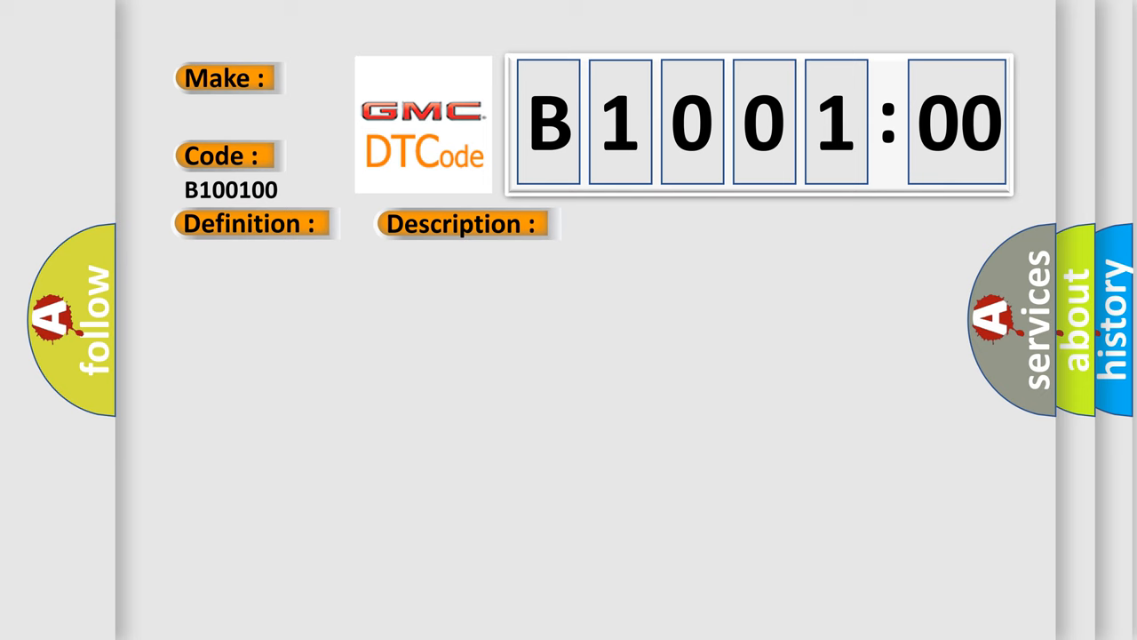
left_click(654, 223)
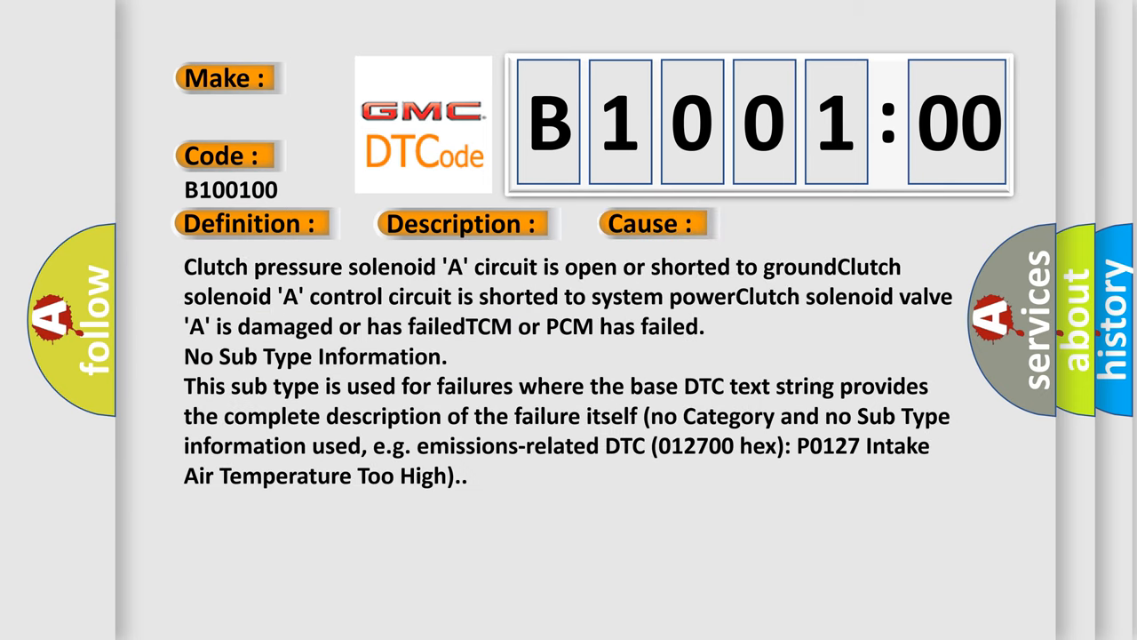